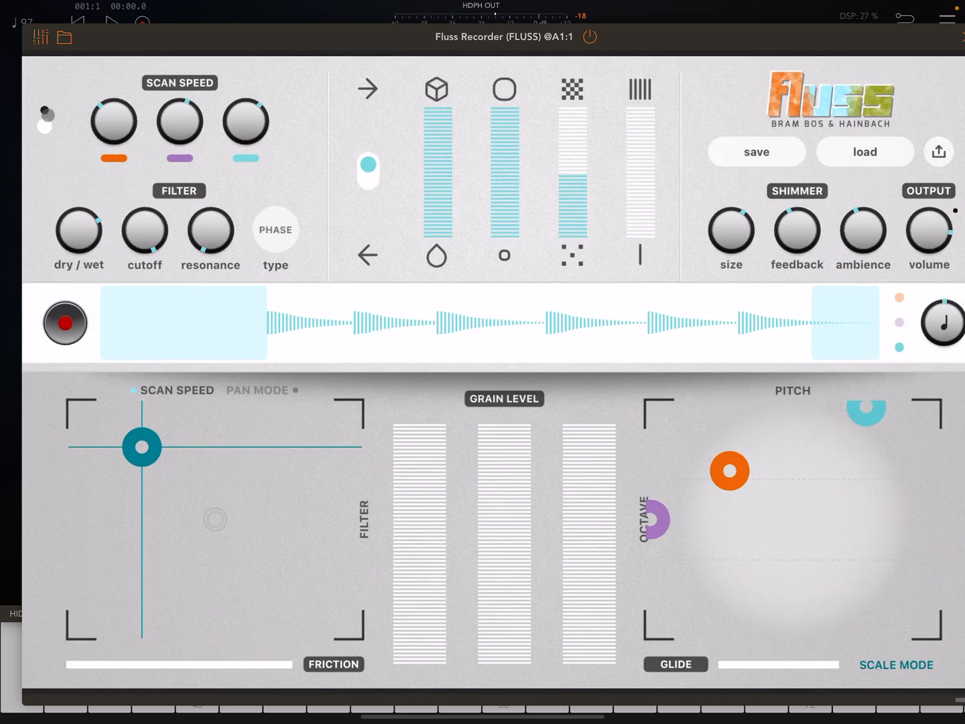
- Randomize Fluss twice, landing on an LPF24 filter with reshuffled scan speeds, pitches and grain levels
{"action": "left_click", "coordinate": [45, 125]}
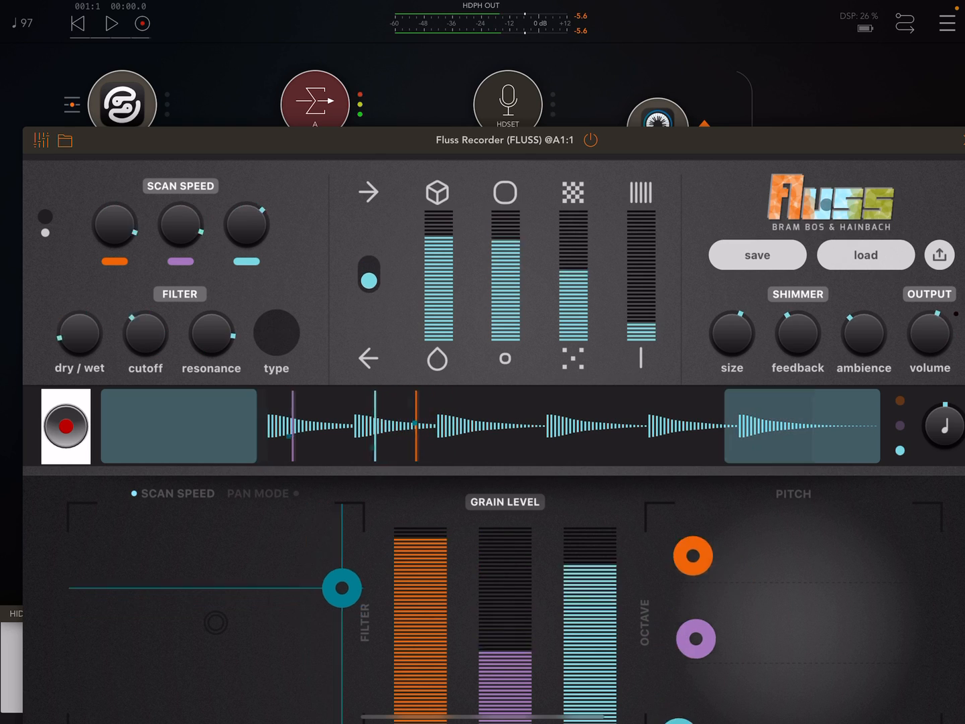
{"action": "left_click", "coordinate": [276, 333]}
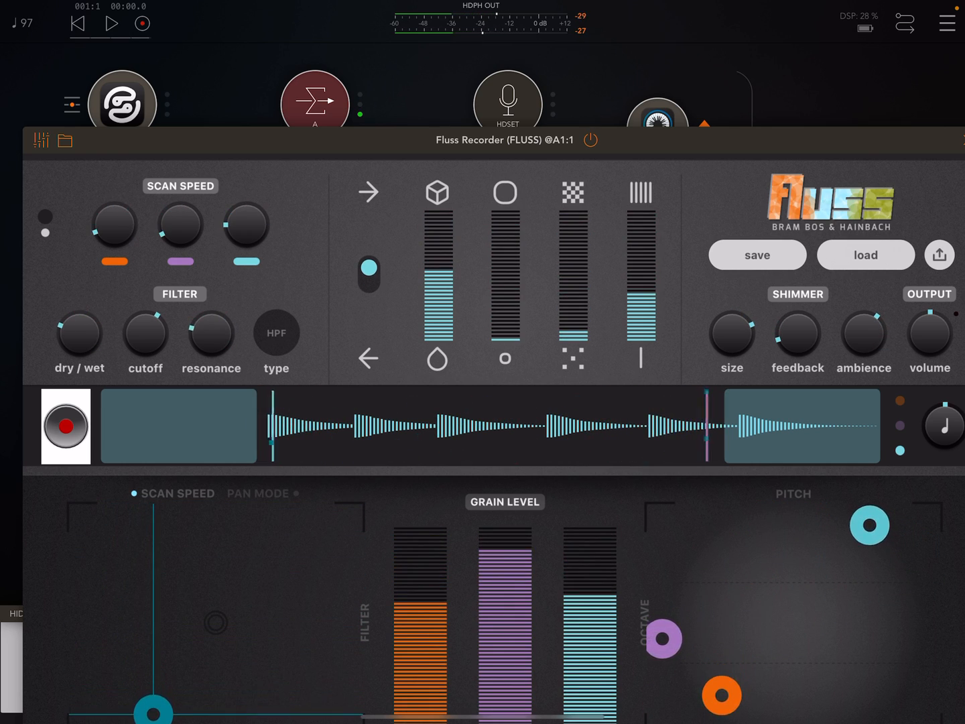
{"action": "left_click", "coordinate": [865, 255]}
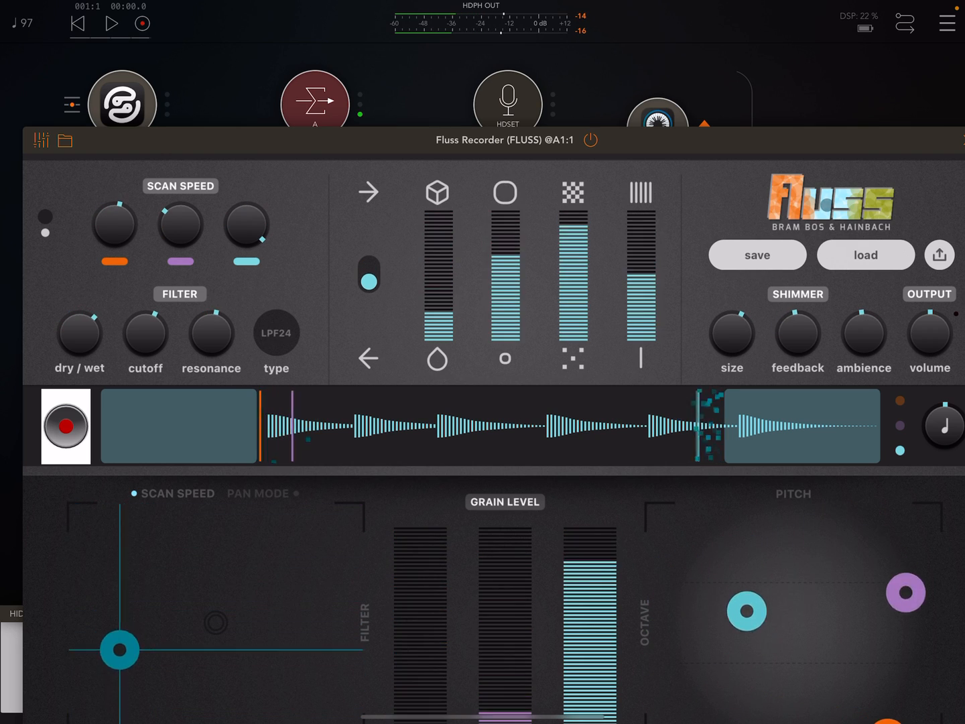